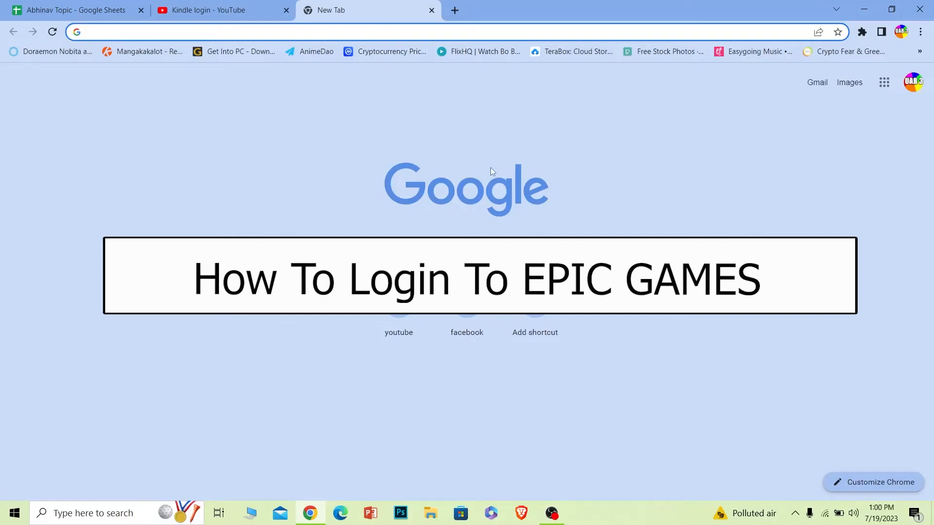
mouse_move(493, 172)
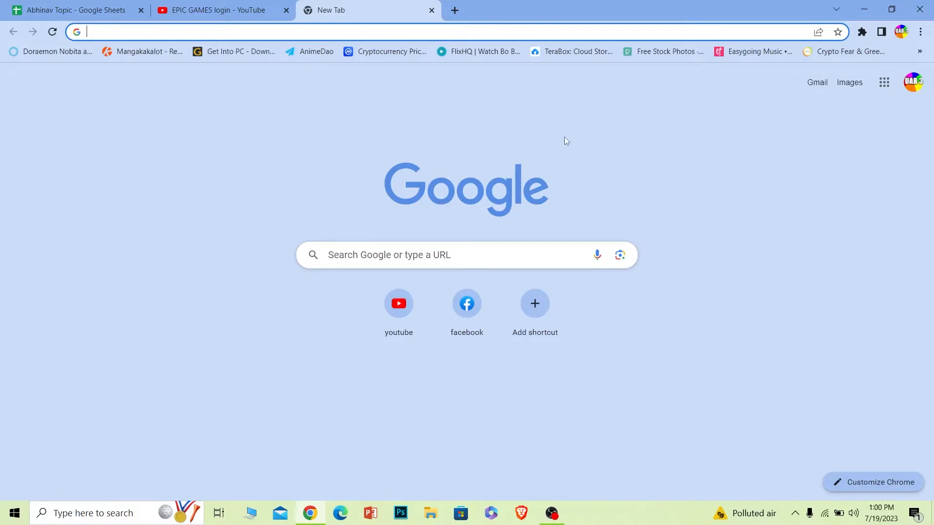
mouse_move(534, 303)
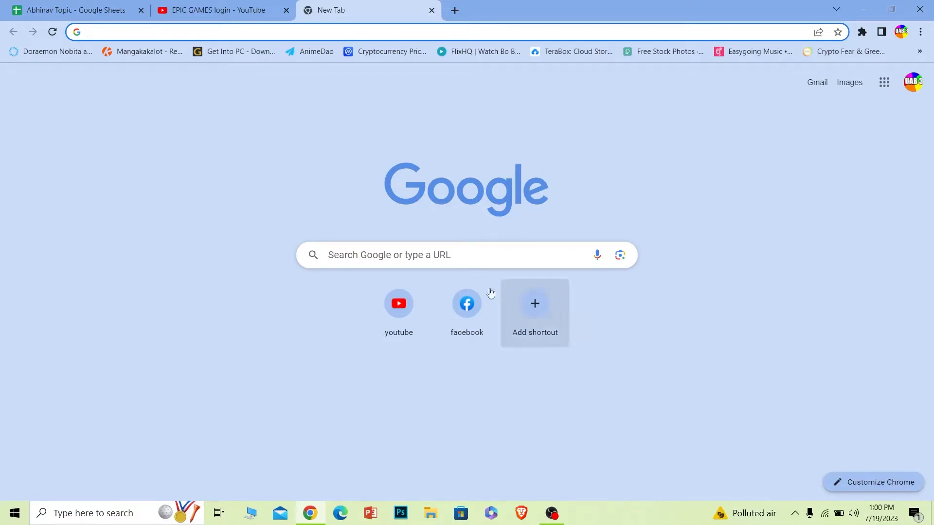
mouse_move(399, 313)
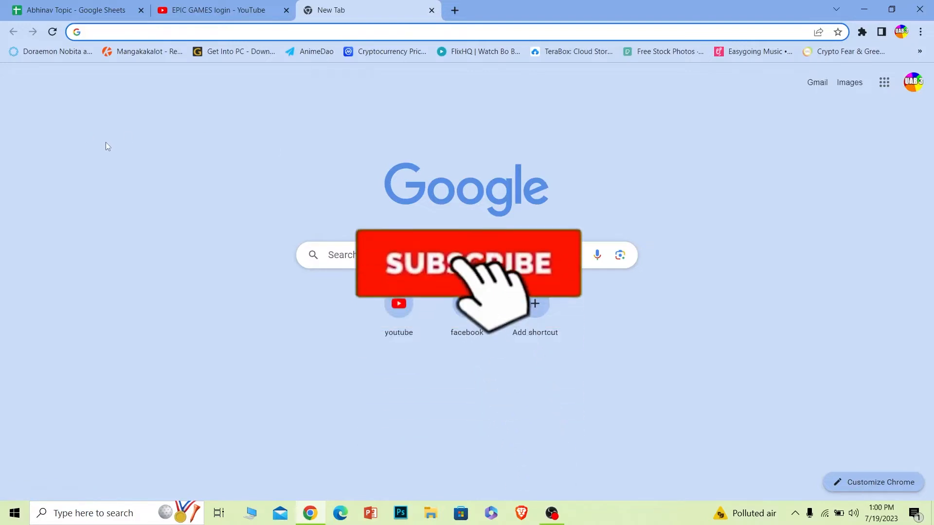
Search for 'epic games' and open the Epic Games Store result
type("epic games")
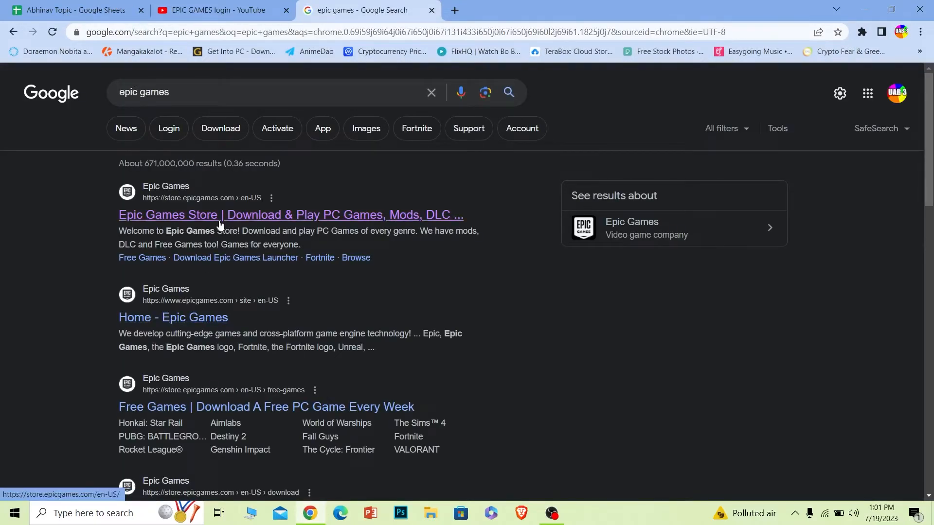
left_click(291, 215)
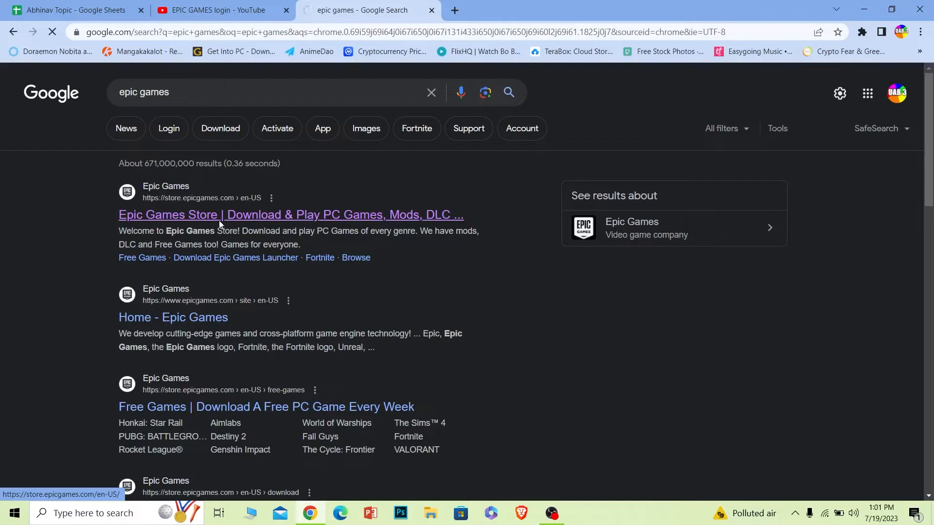
Load the Epic Games Store home page showing featured games
left_click(291, 214)
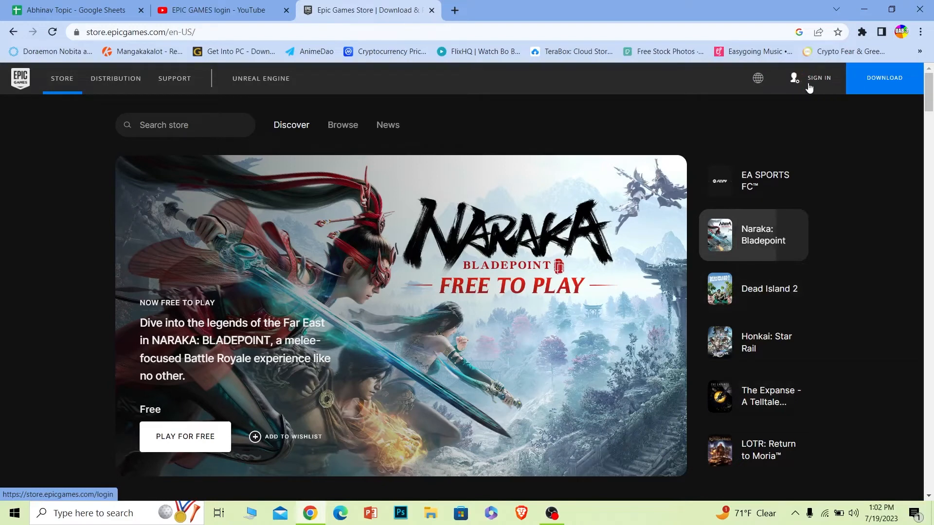
Go to SIGN IN and choose 'Sign in with Epic Games'
left_click(818, 78)
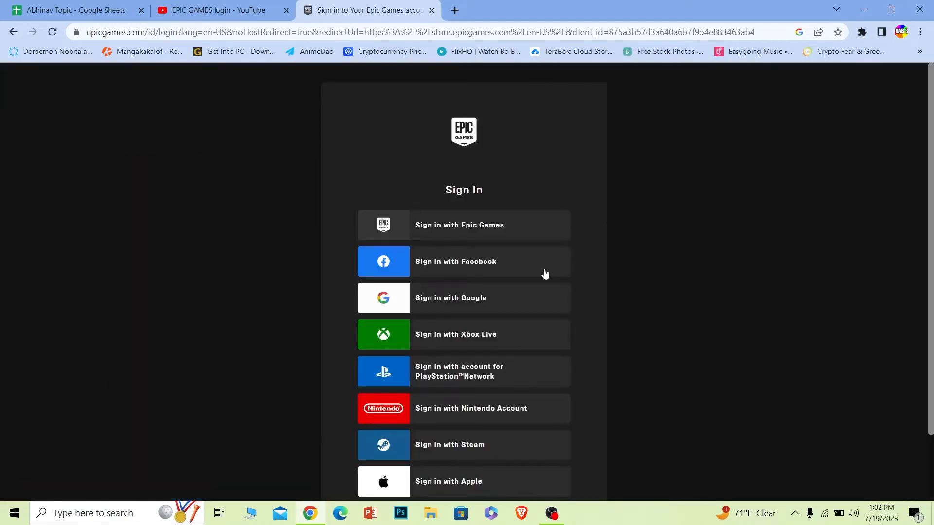
scroll("down", 3)
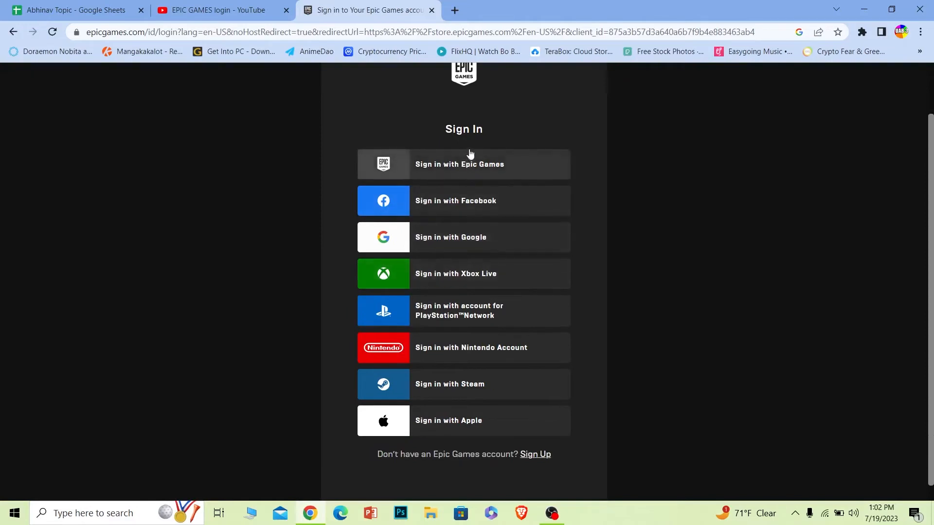
mouse_move(451, 365)
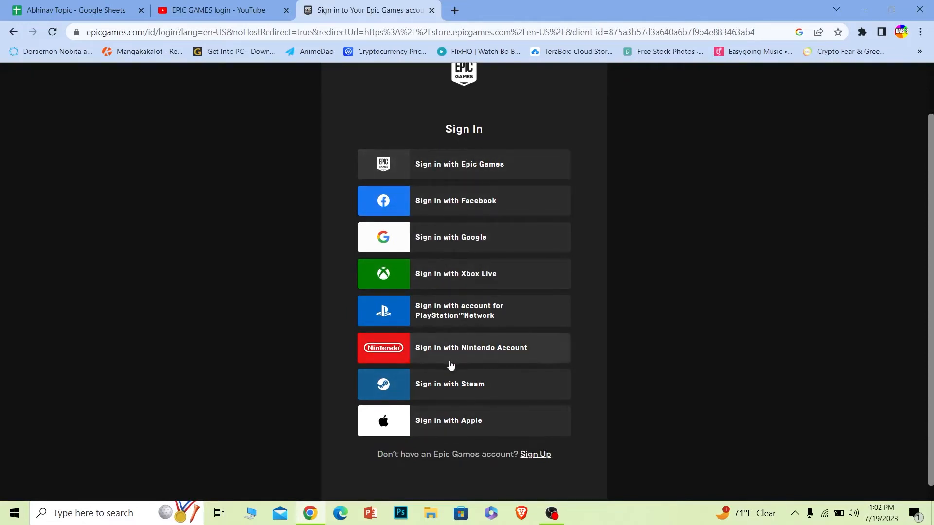
mouse_move(534, 301)
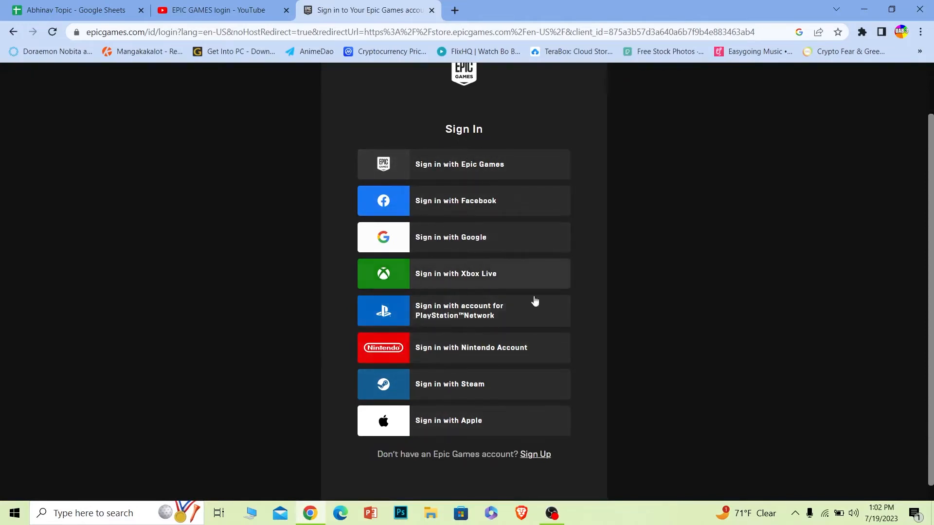
mouse_move(490, 332)
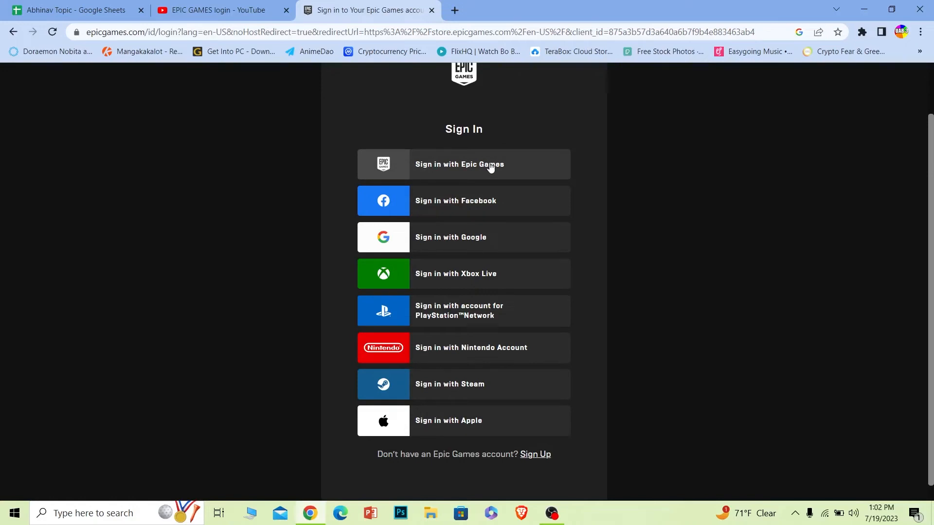
left_click(463, 164)
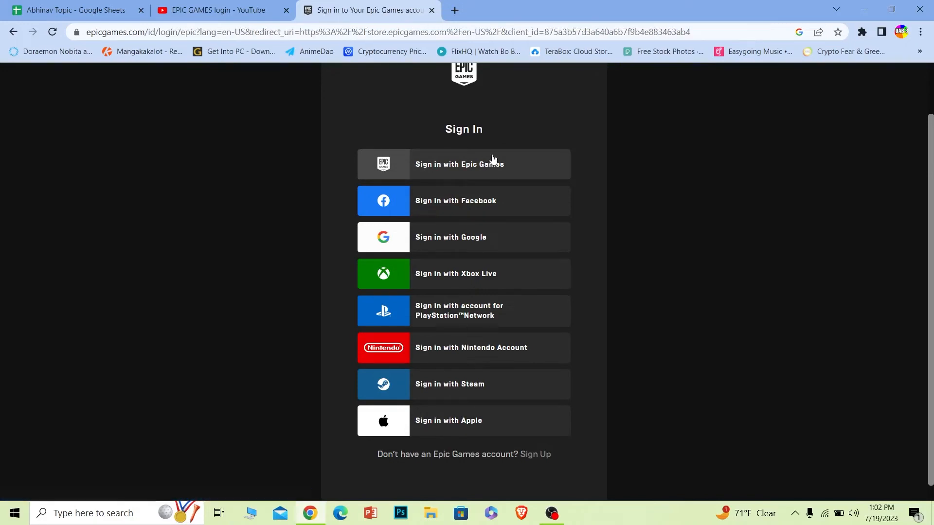
Enter the account email ('on3e') and select the Password field
left_click(462, 164)
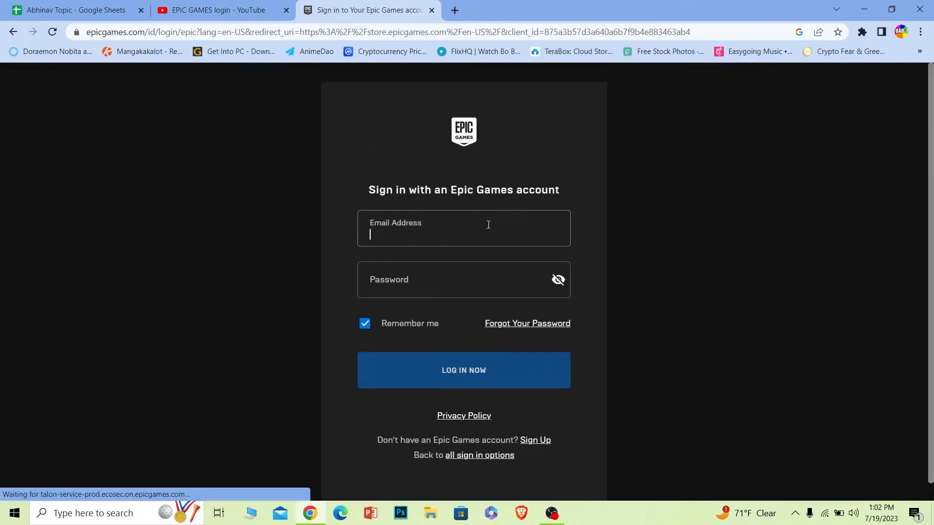
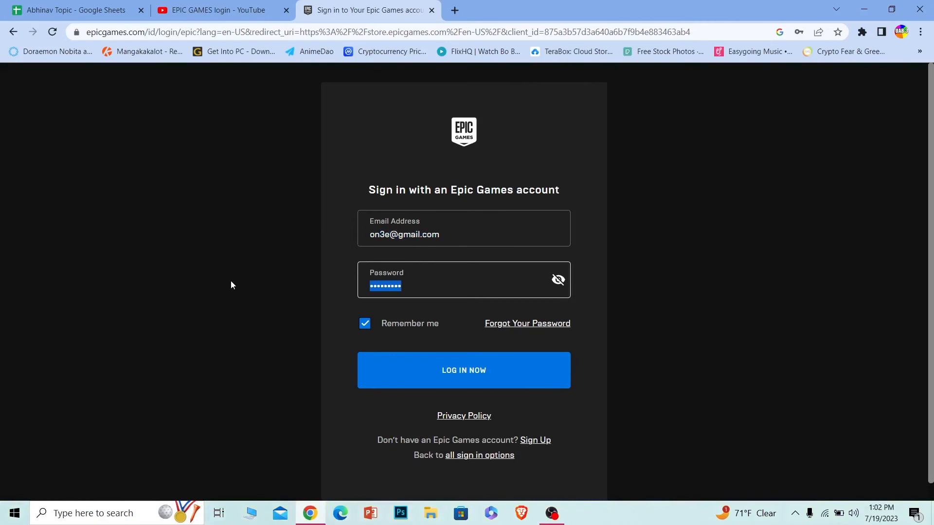
mouse_move(229, 290)
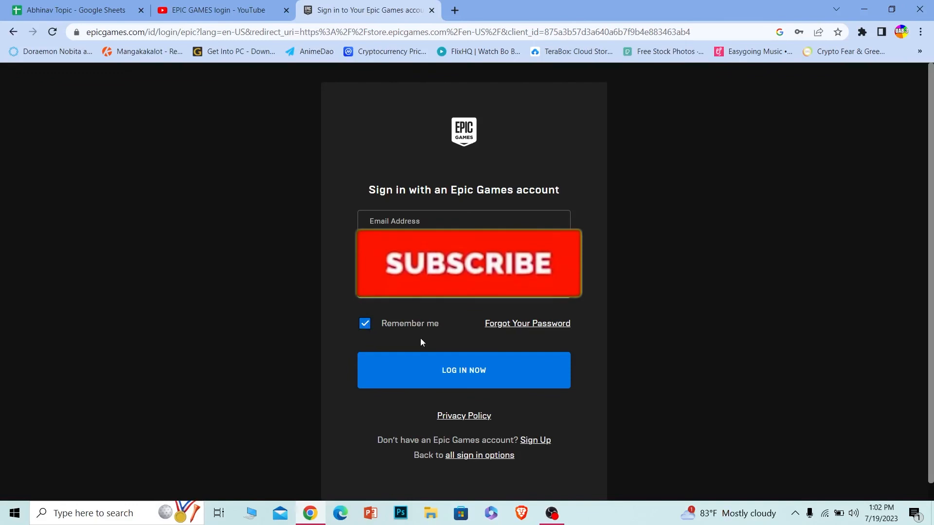
left_click(468, 263)
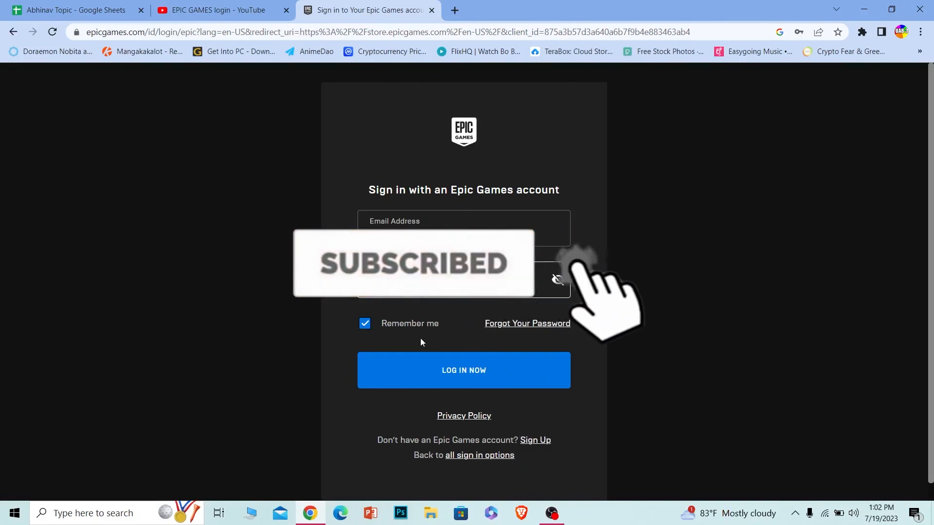